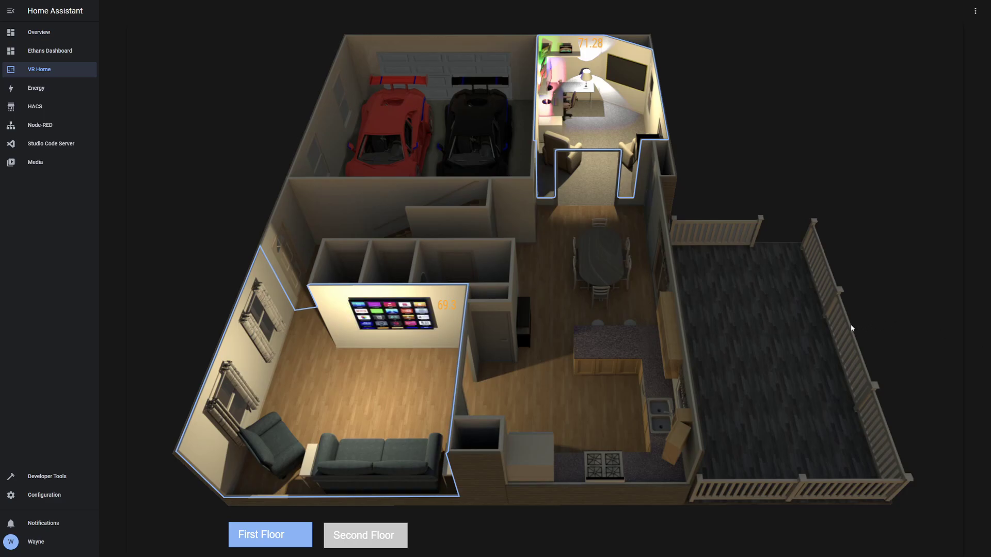
{"action": "mouse_move", "coordinate": [467, 128]}
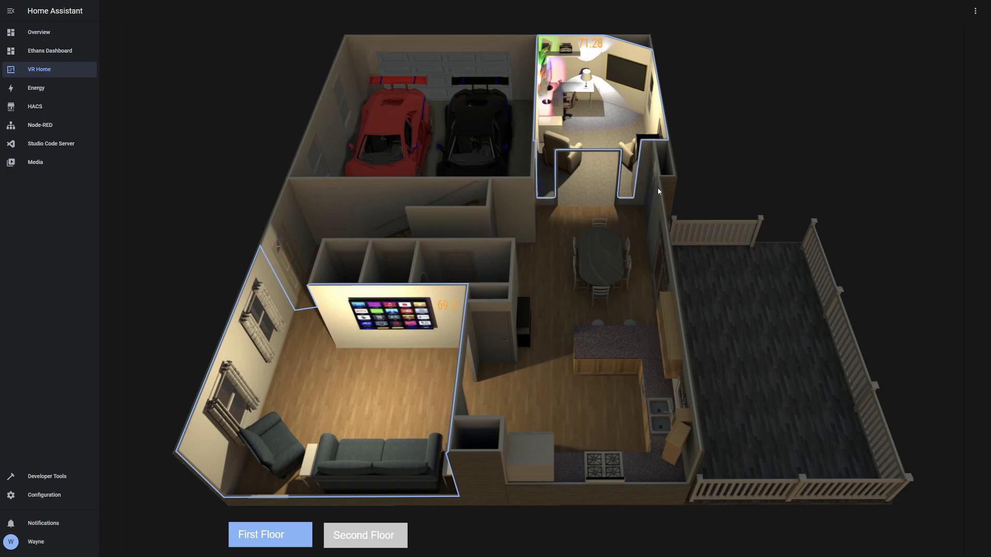
{"action": "mouse_move", "coordinate": [677, 195]}
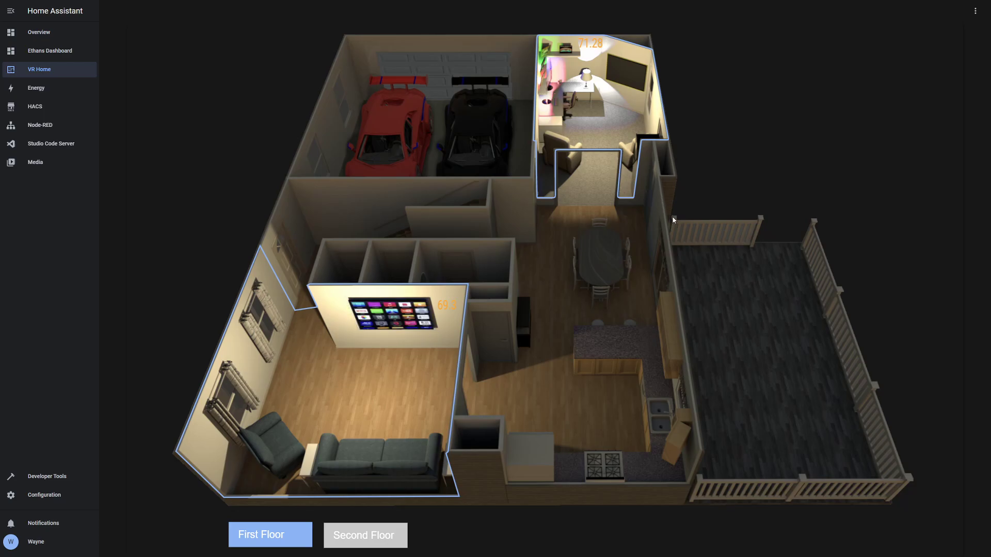
{"action": "mouse_move", "coordinate": [624, 160]}
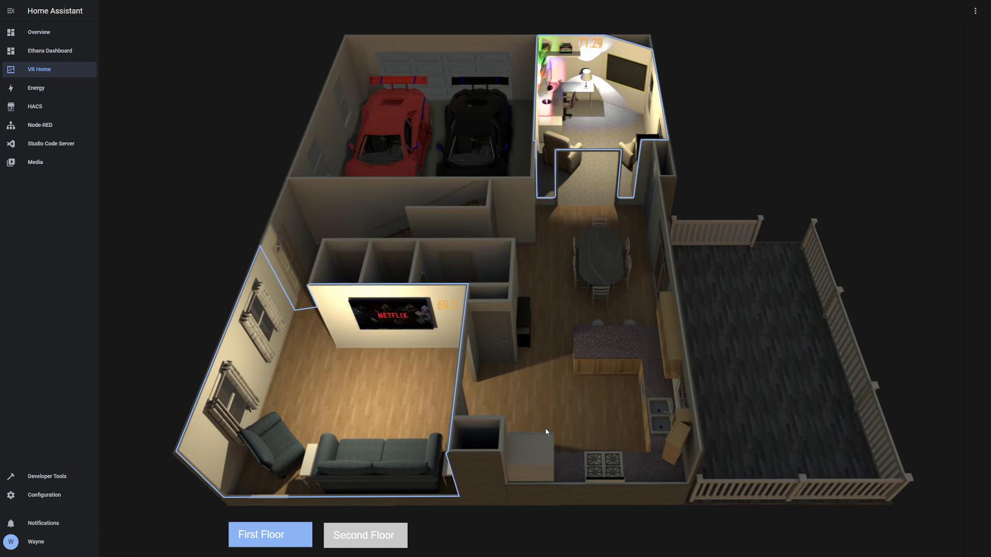
{"action": "mouse_move", "coordinate": [598, 384]}
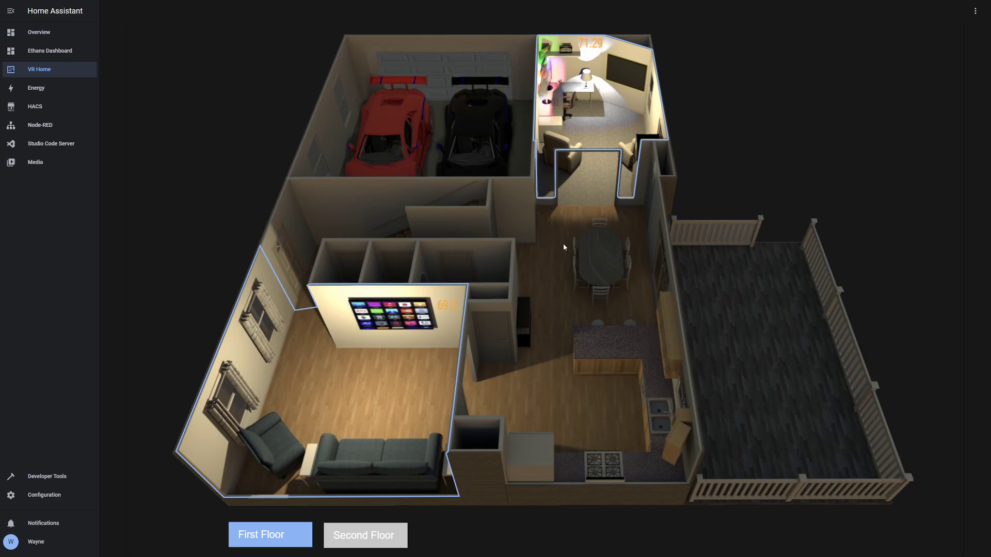
{"action": "mouse_move", "coordinate": [599, 190]}
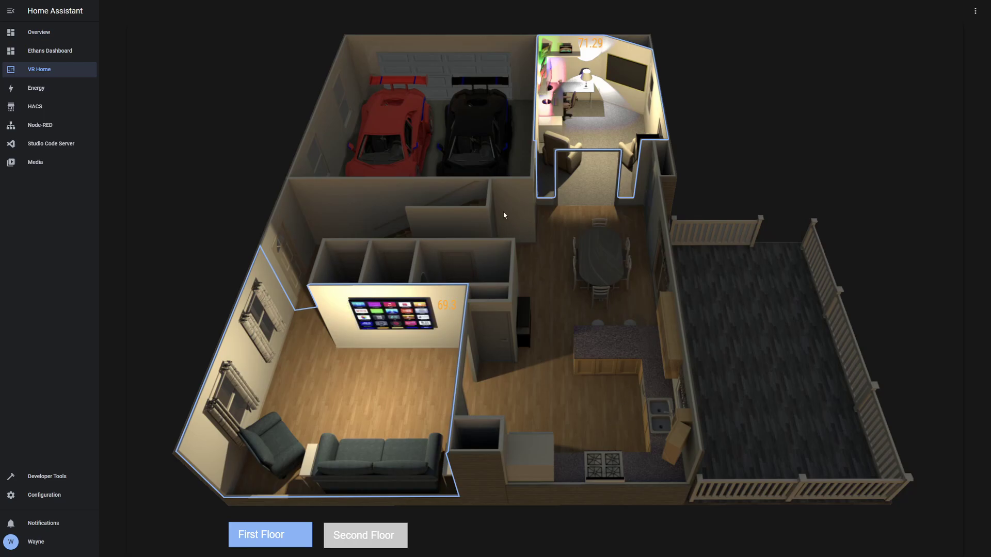
{"action": "mouse_move", "coordinate": [585, 210]}
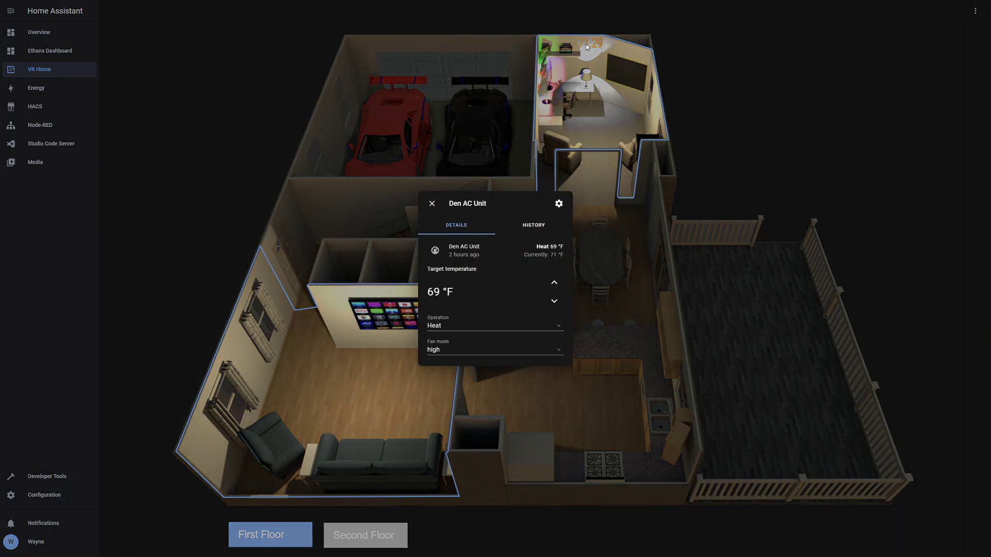
{"action": "mouse_move", "coordinate": [451, 347]}
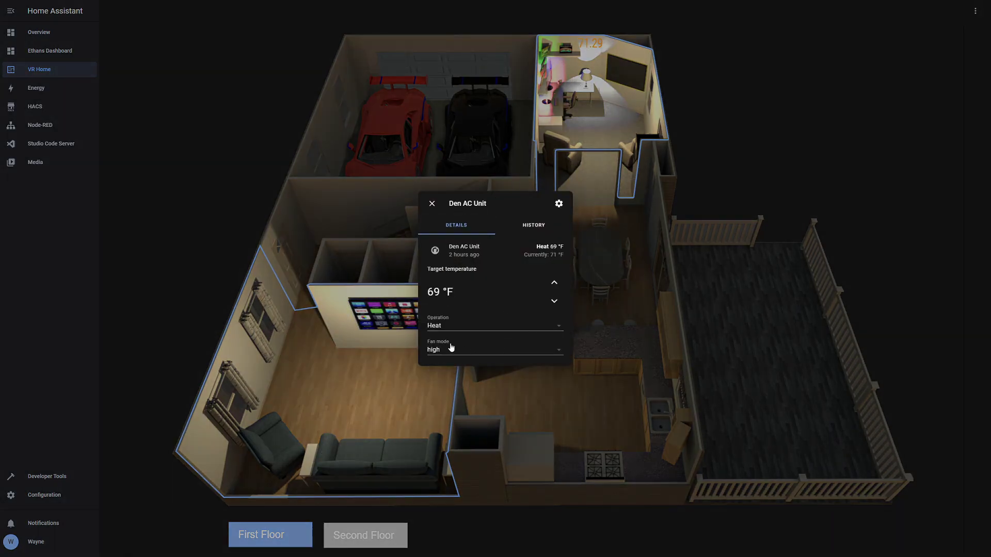
Dismiss the Den AC Unit details, then view and close the Living Room TV's playback controls
{"action": "left_click", "coordinate": [432, 203]}
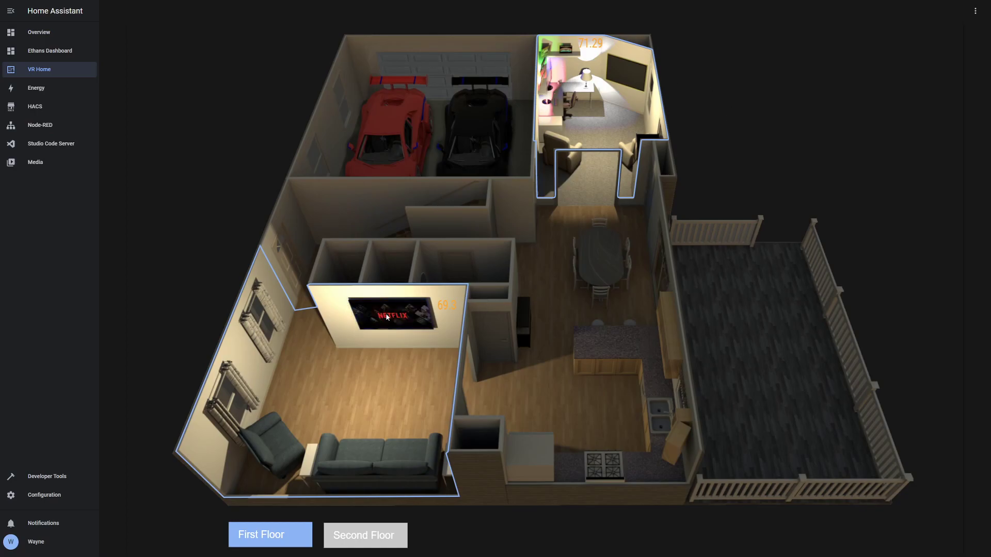
{"action": "mouse_move", "coordinate": [410, 316]}
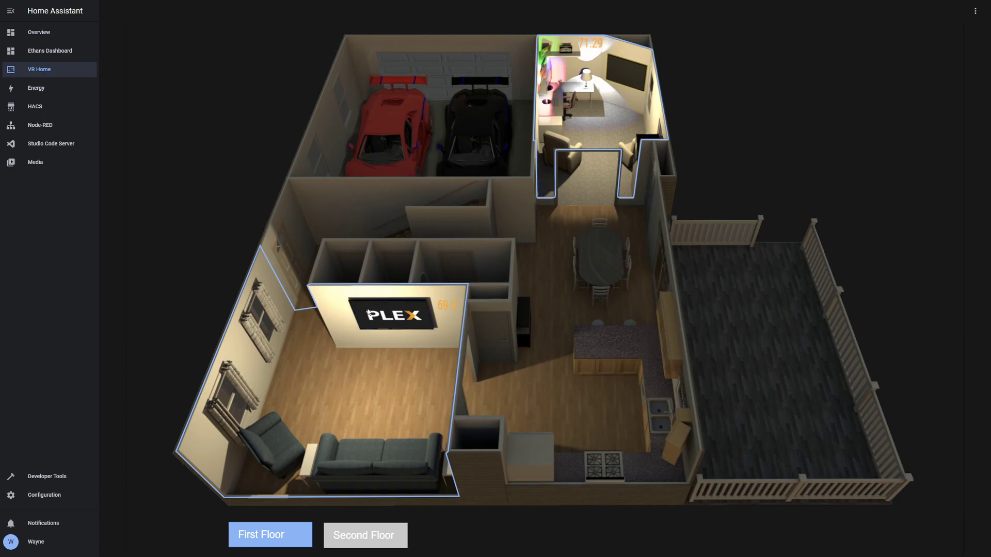
{"action": "left_click", "coordinate": [392, 316]}
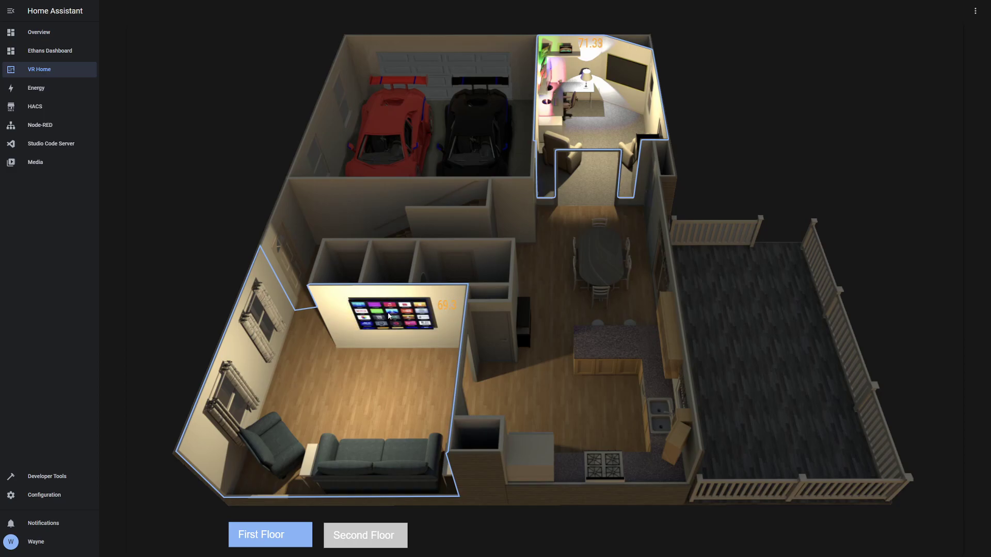
{"action": "left_click", "coordinate": [390, 313]}
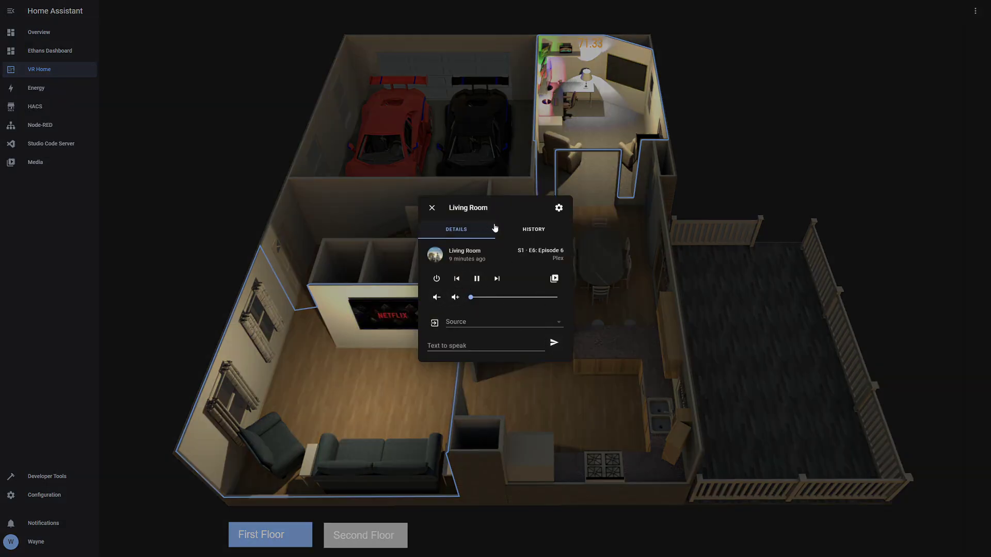
{"action": "left_click", "coordinate": [432, 208]}
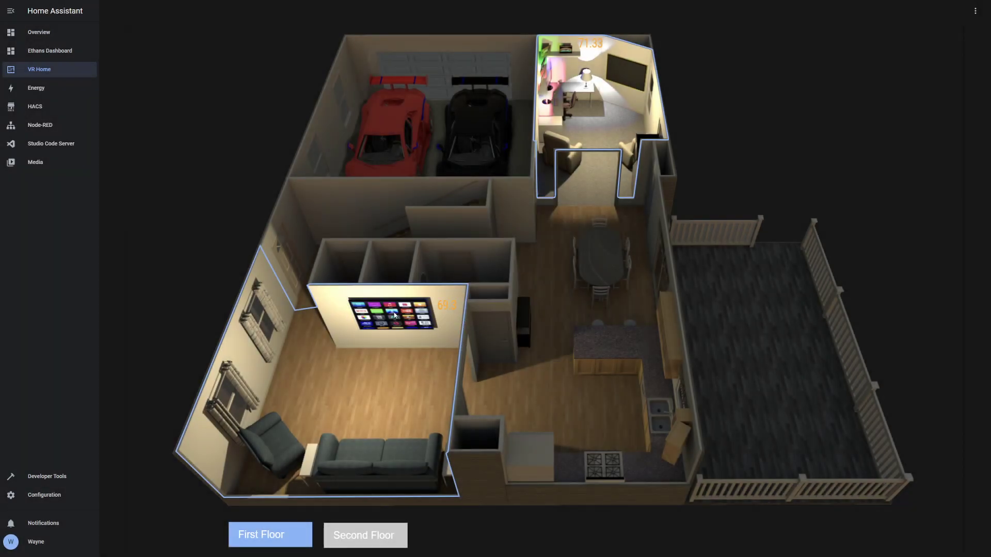
Switch to the Overview dashboard showing Living Room and Ethan's Roku media
{"action": "left_click", "coordinate": [38, 32]}
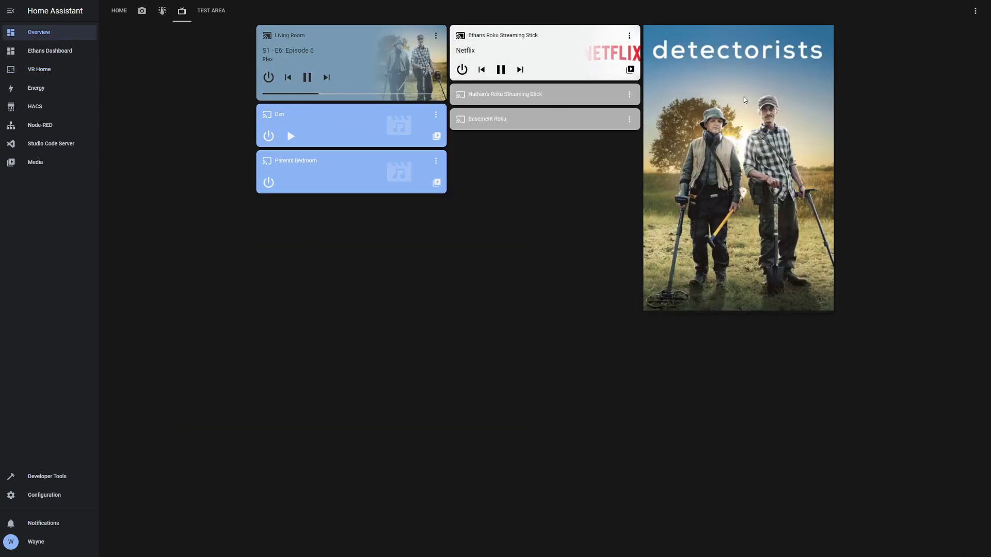
View the room-by-room Home tab, then return to the VR Home 3D floorplan
{"action": "left_click", "coordinate": [118, 11]}
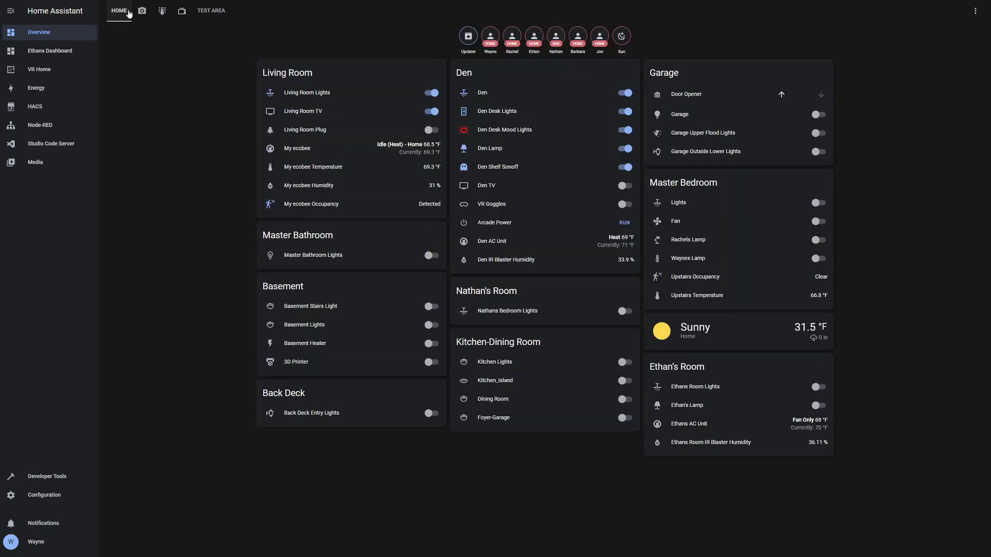
{"action": "left_click", "coordinate": [39, 69]}
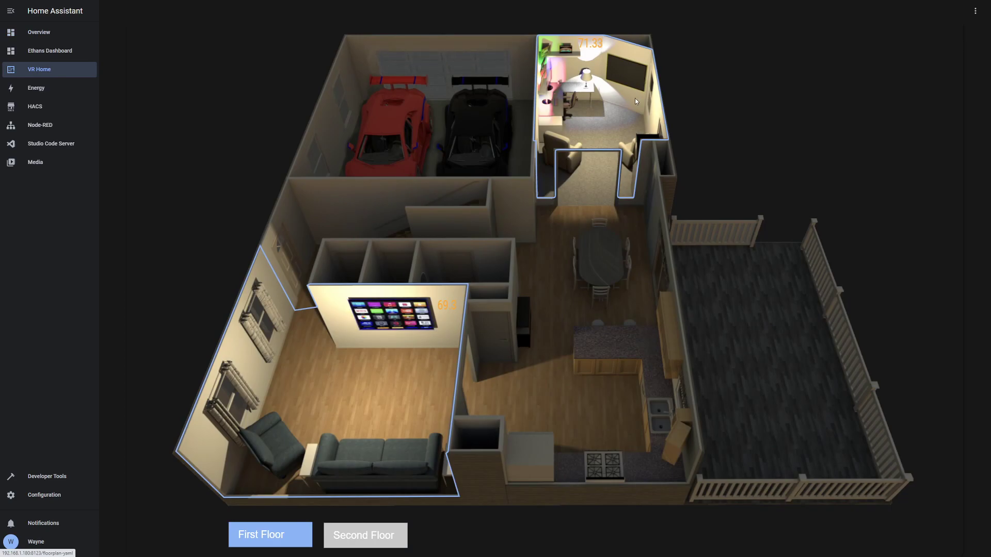
{"action": "mouse_move", "coordinate": [626, 80]}
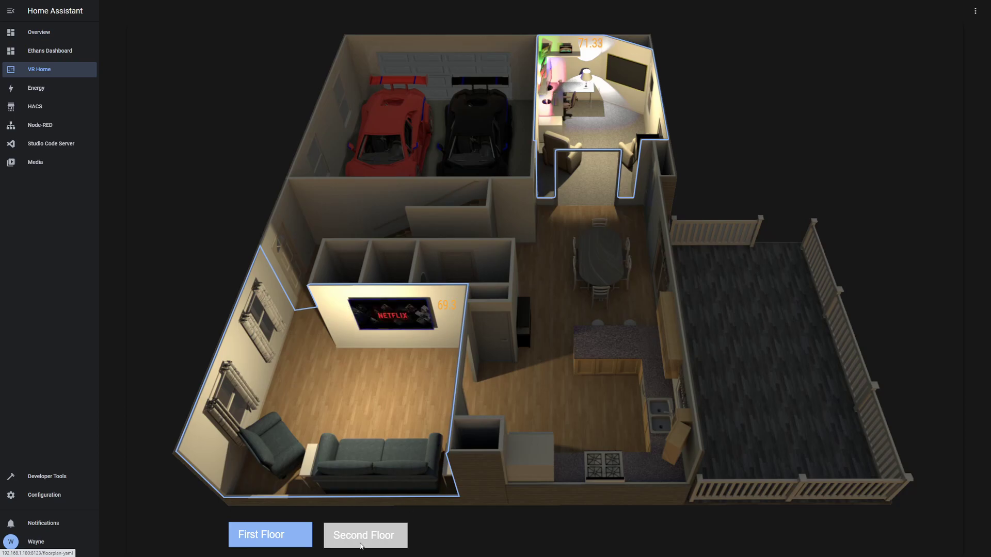
Switch the 3D floorplan to the Second Floor with its bedrooms
{"action": "left_click", "coordinate": [364, 536]}
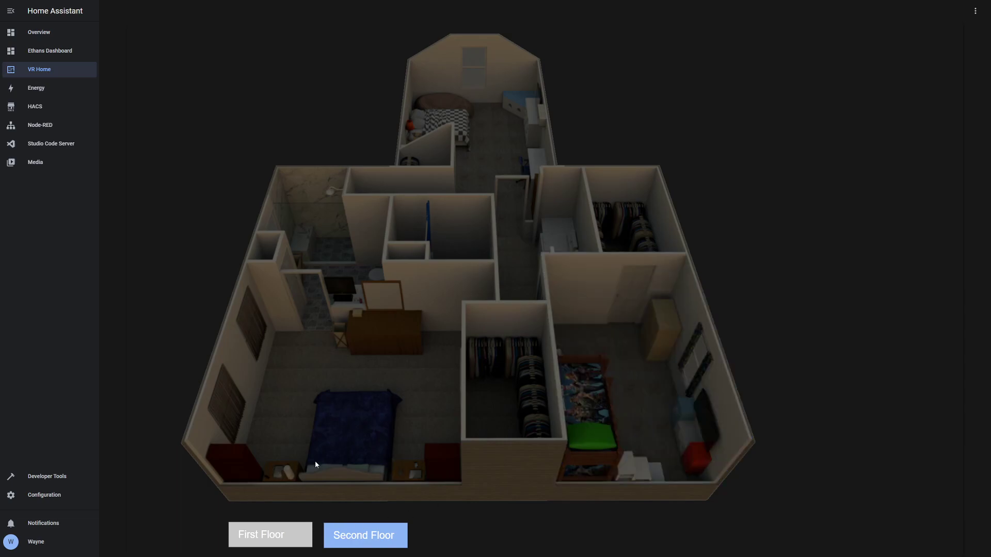
{"action": "mouse_move", "coordinate": [290, 476]}
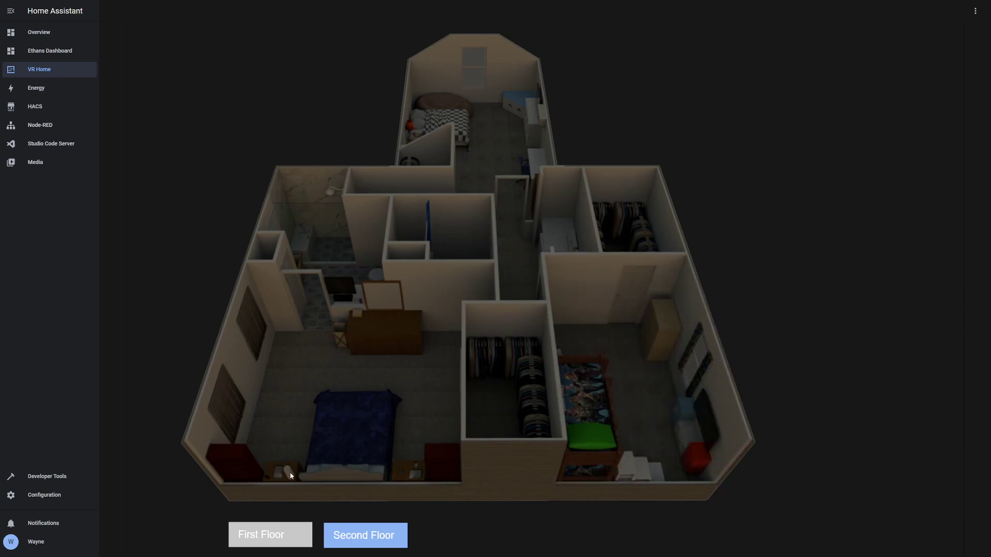
Turn on the bedside lamp in the bottom-left master bedroom
{"action": "left_click", "coordinate": [285, 462]}
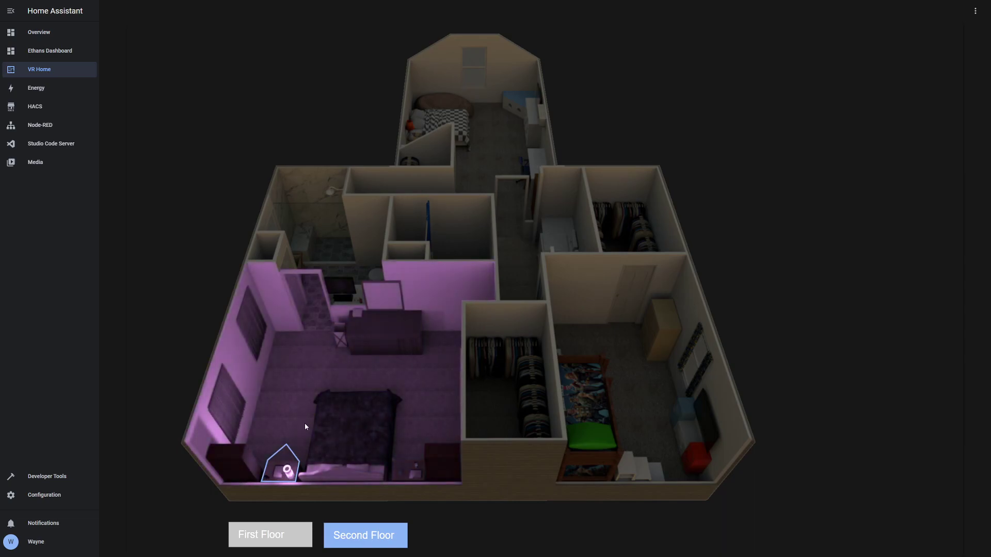
{"action": "mouse_move", "coordinate": [277, 453]}
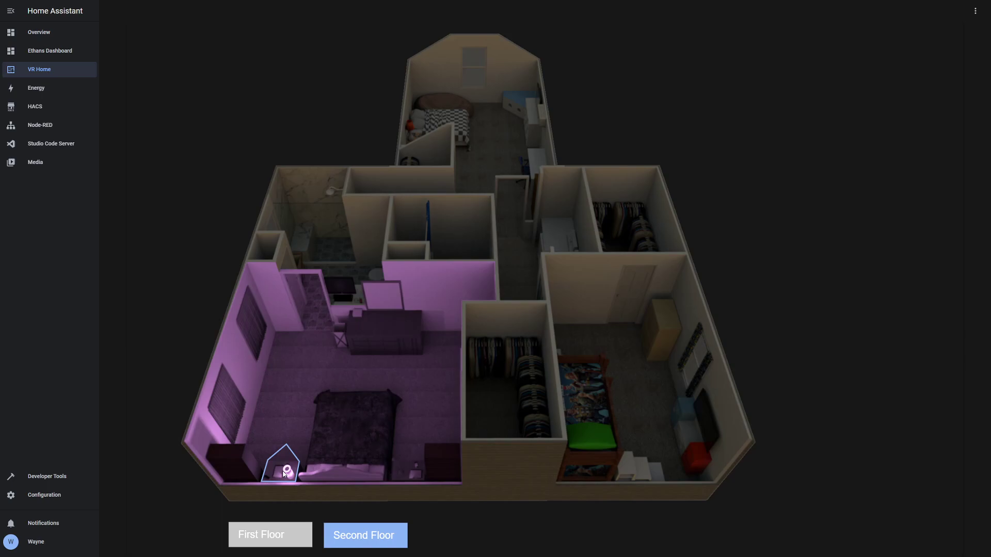
Set Waynes Lamp to red on the colour wheel and dismiss its details
{"action": "left_click", "coordinate": [285, 471]}
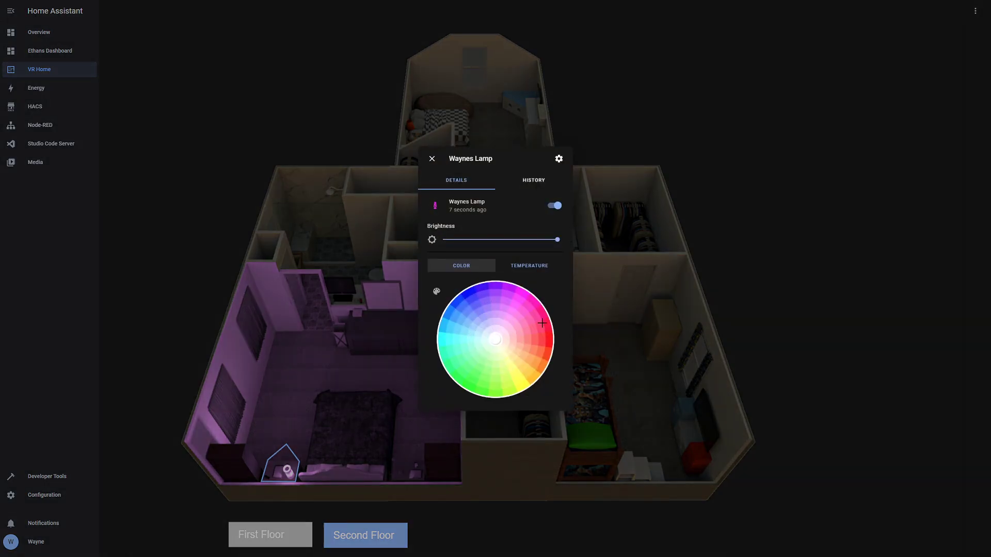
{"action": "left_click", "coordinate": [551, 340]}
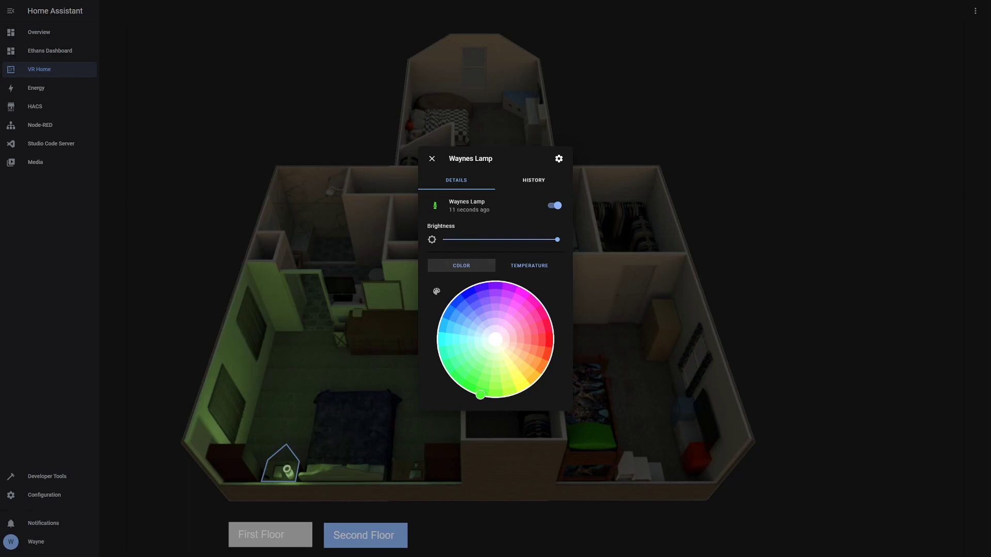
{"action": "left_click", "coordinate": [551, 340]}
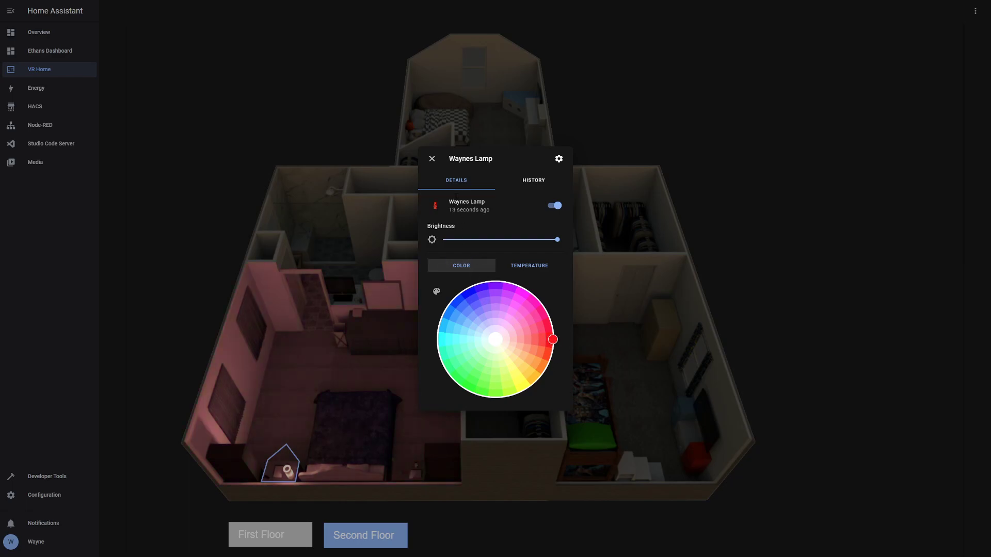
{"action": "left_click", "coordinate": [431, 159]}
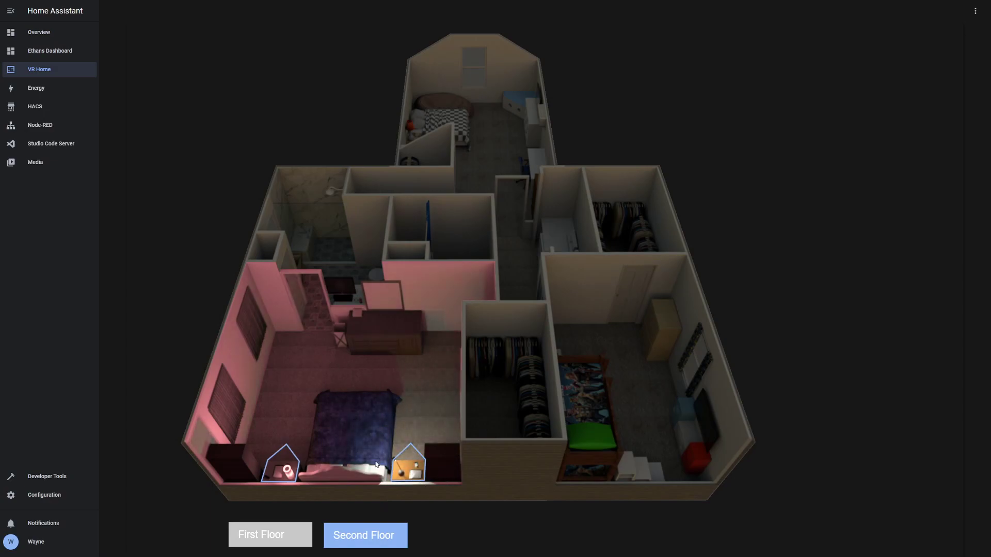
Turn off the right nightstand lamp and Waynes Lamp in the master bedroom
{"action": "left_click", "coordinate": [407, 462]}
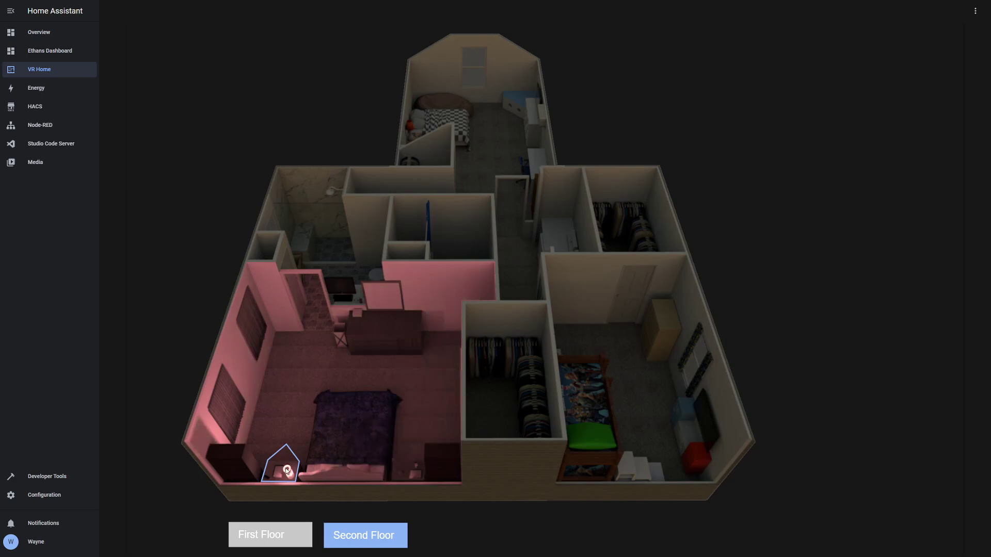
{"action": "left_click", "coordinate": [285, 464]}
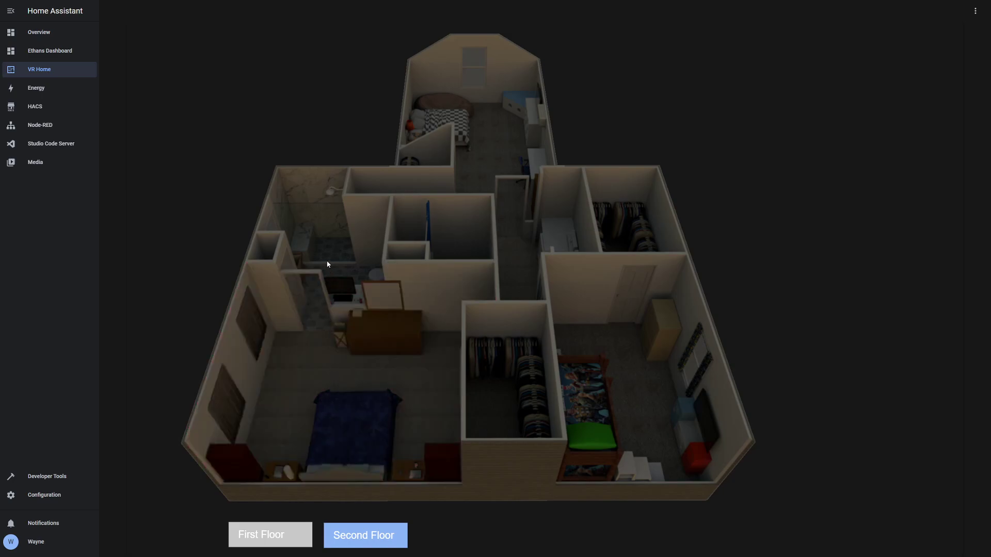
Toggle the bathroom light on and off, then return to the First Floor plan
{"action": "left_click", "coordinate": [328, 264]}
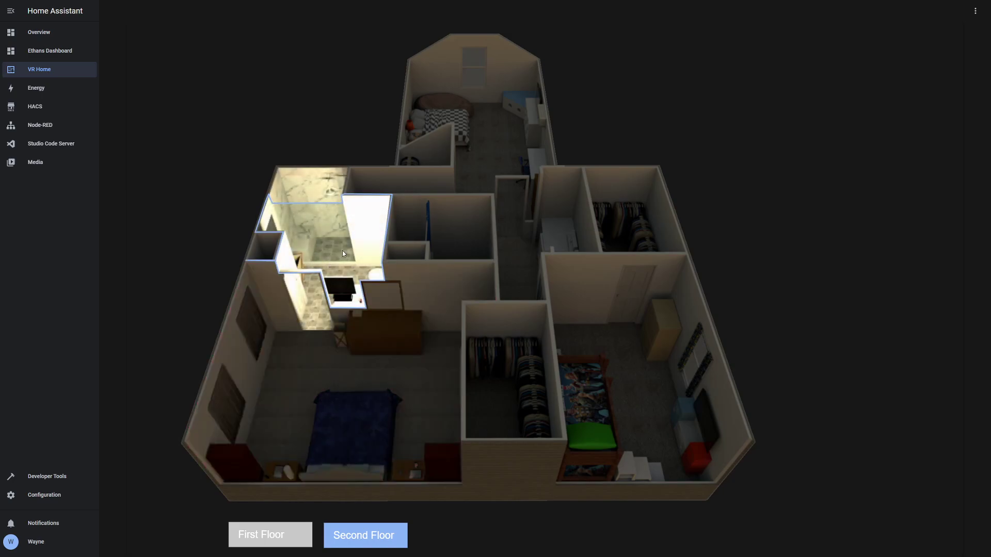
{"action": "mouse_move", "coordinate": [344, 255]}
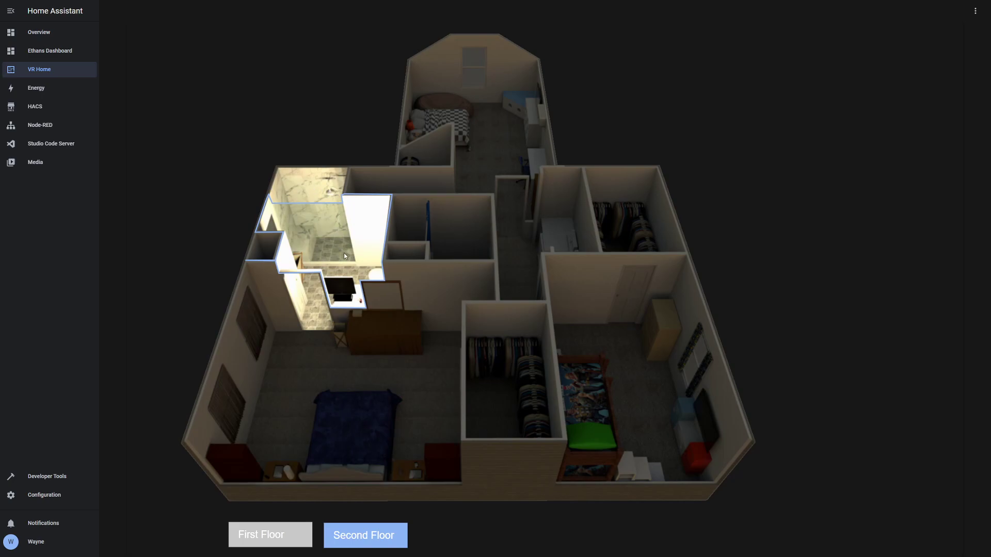
{"action": "mouse_move", "coordinate": [316, 192]}
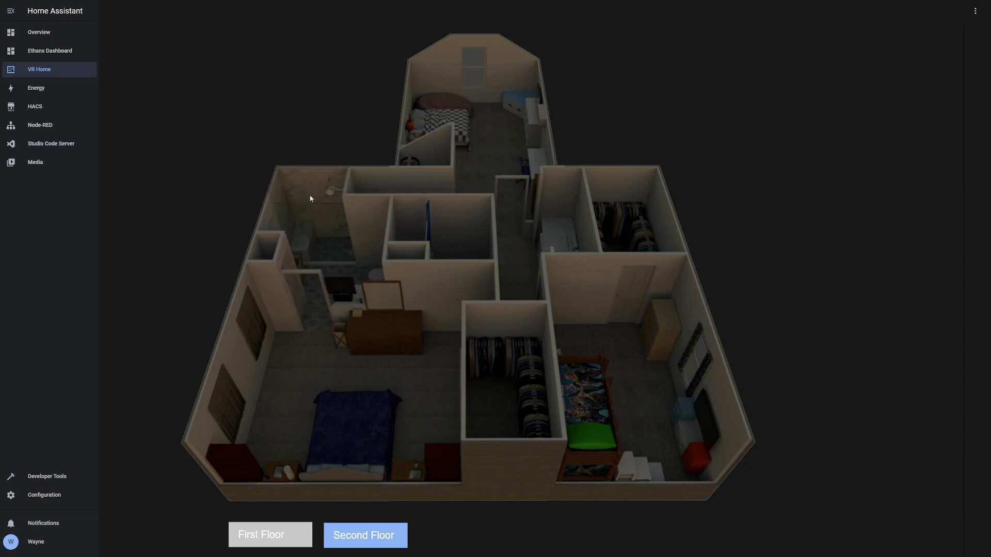
{"action": "mouse_move", "coordinate": [311, 192]}
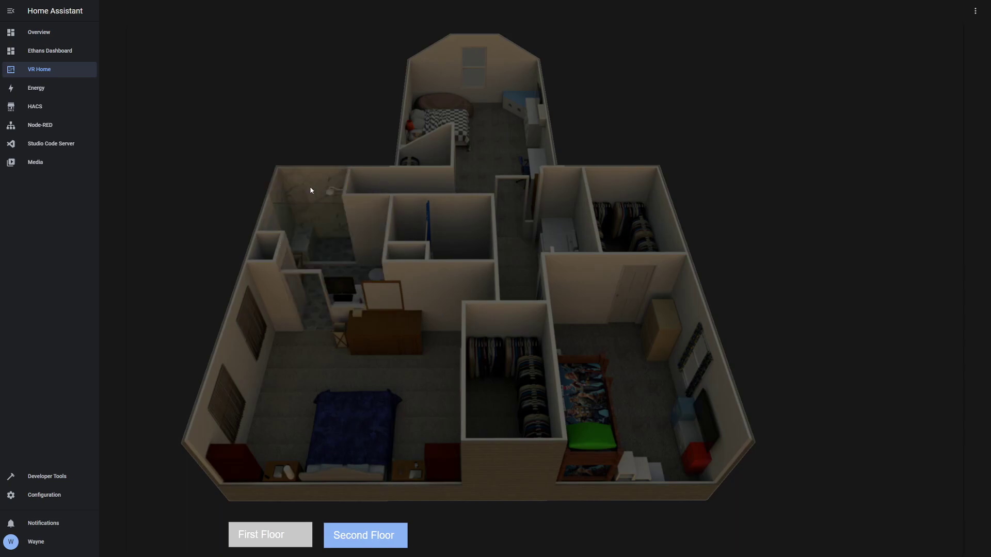
{"action": "left_click", "coordinate": [452, 227]}
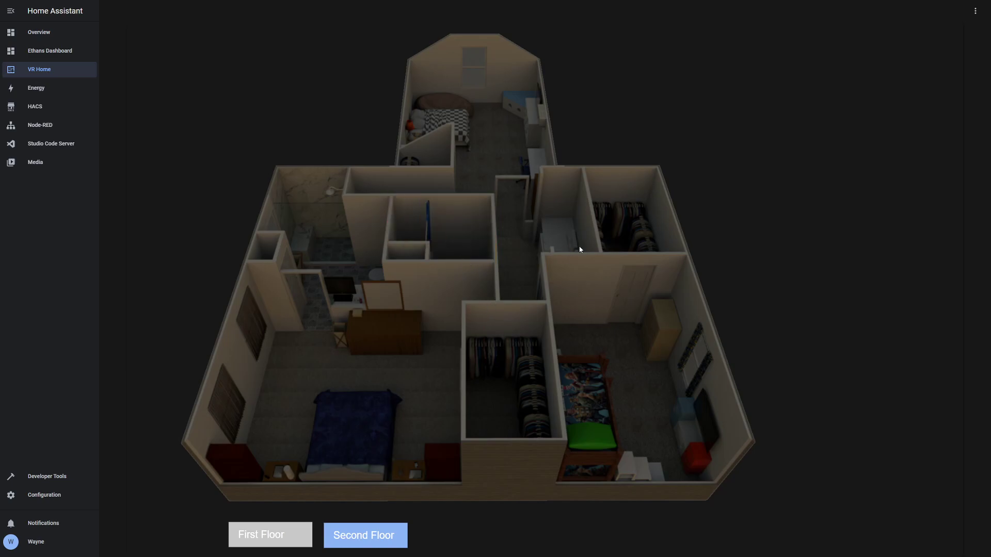
{"action": "left_click", "coordinate": [517, 219]}
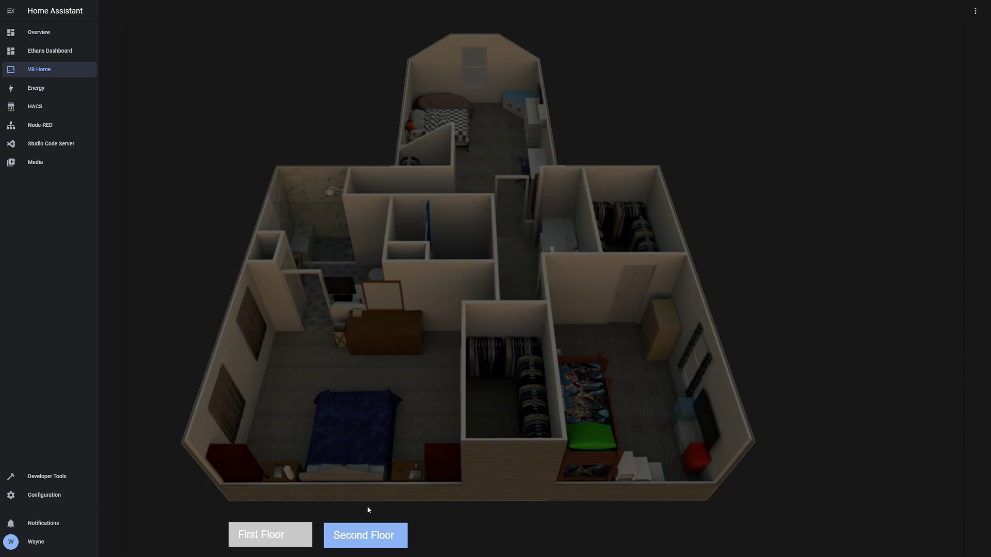
{"action": "left_click", "coordinate": [269, 535]}
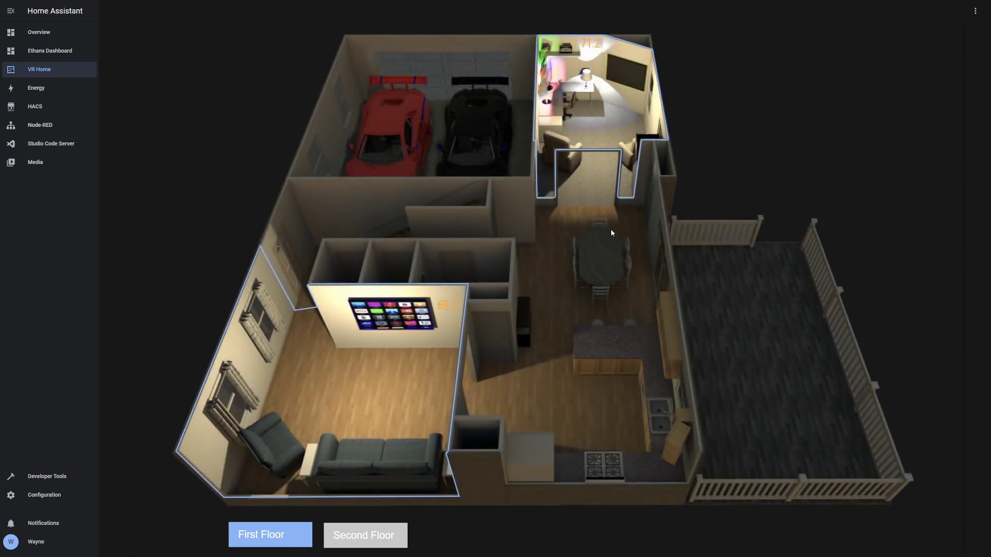
{"action": "mouse_move", "coordinate": [576, 80]}
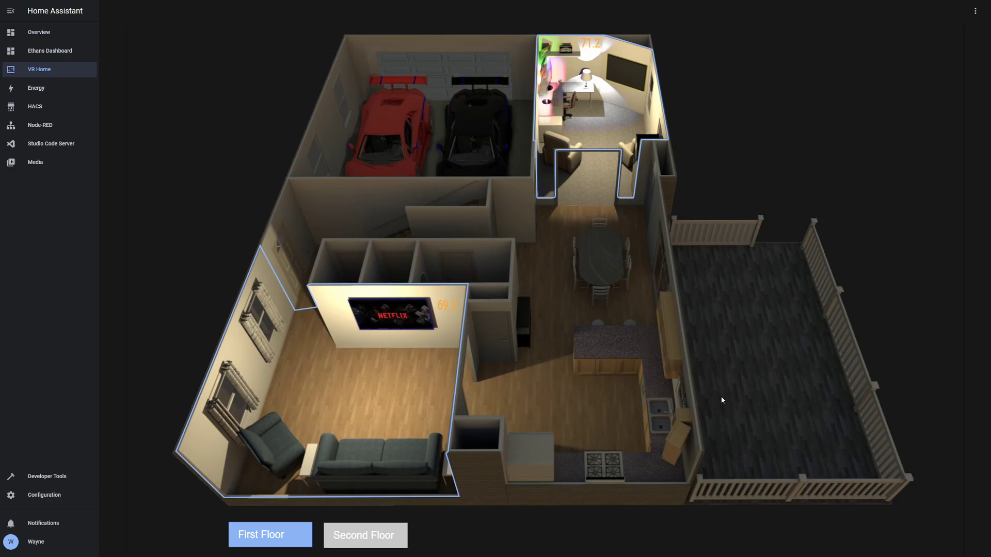
{"action": "mouse_move", "coordinate": [648, 304]}
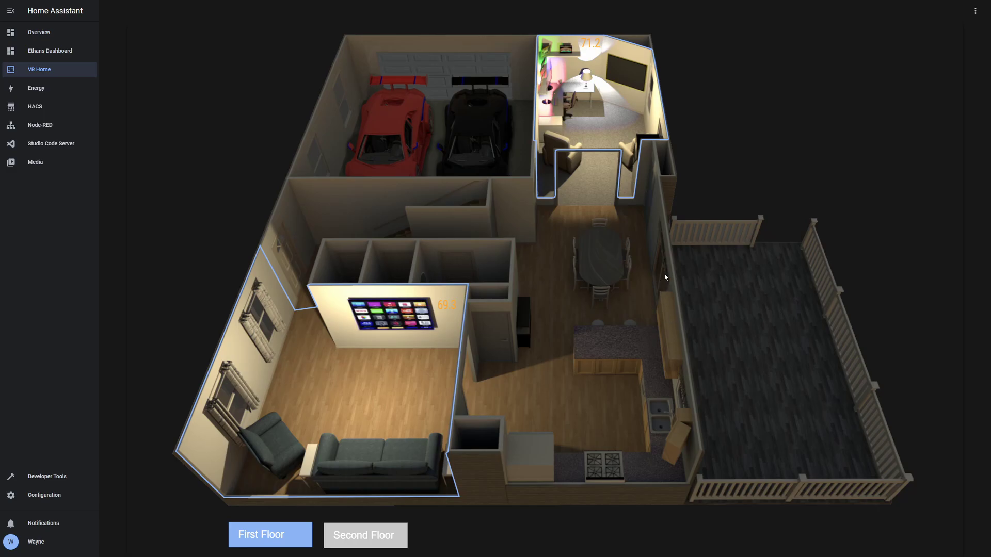
{"action": "mouse_move", "coordinate": [638, 342]}
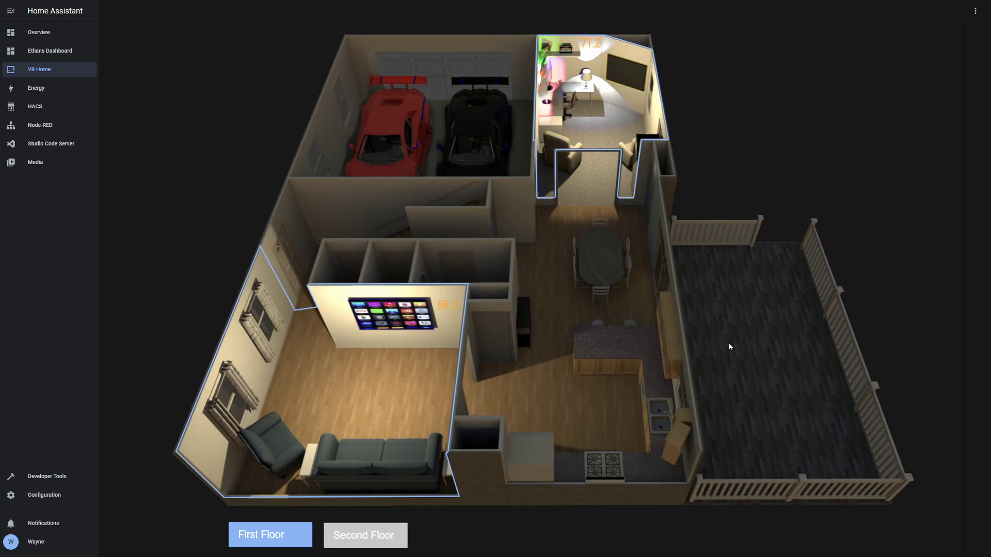
{"action": "mouse_move", "coordinate": [492, 329]}
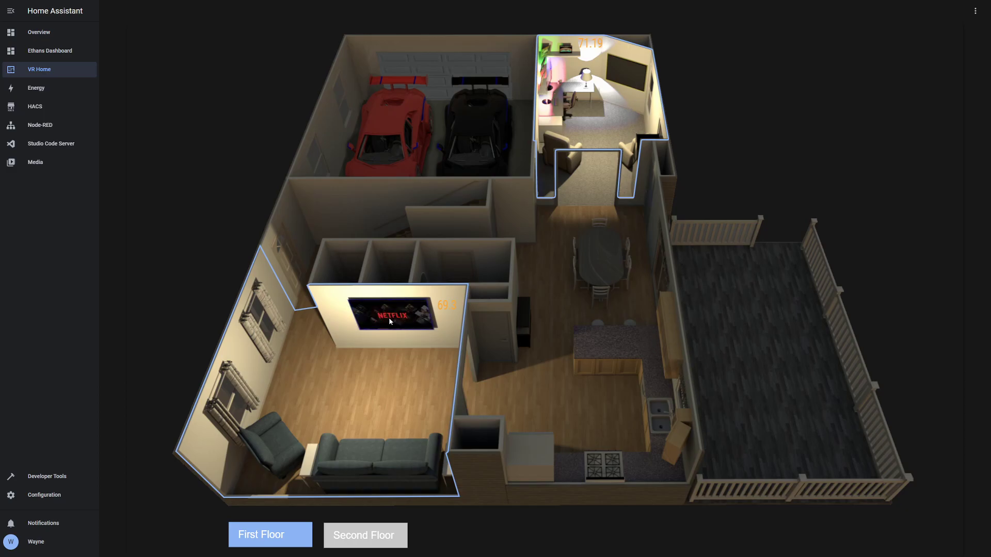
{"action": "left_click", "coordinate": [390, 321]}
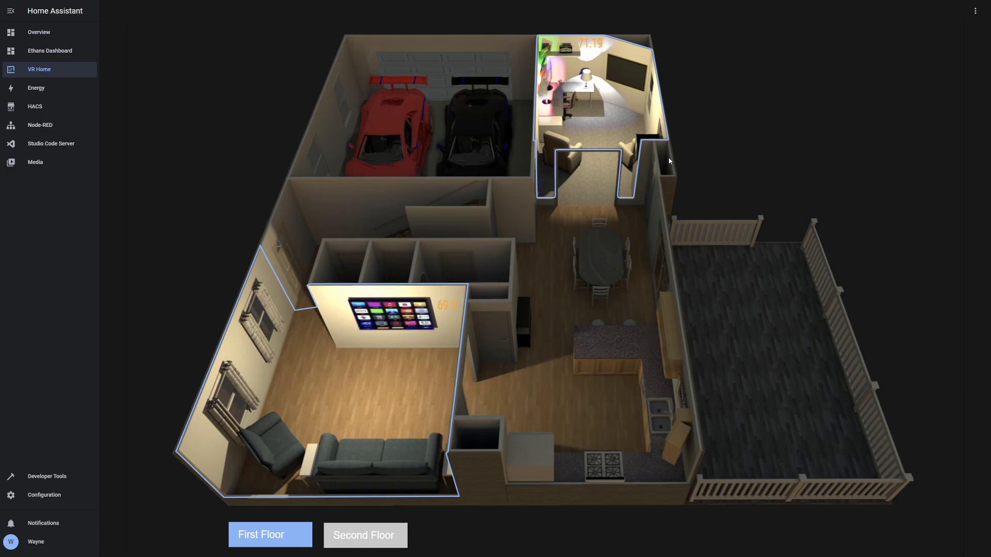
{"action": "mouse_move", "coordinate": [665, 163]}
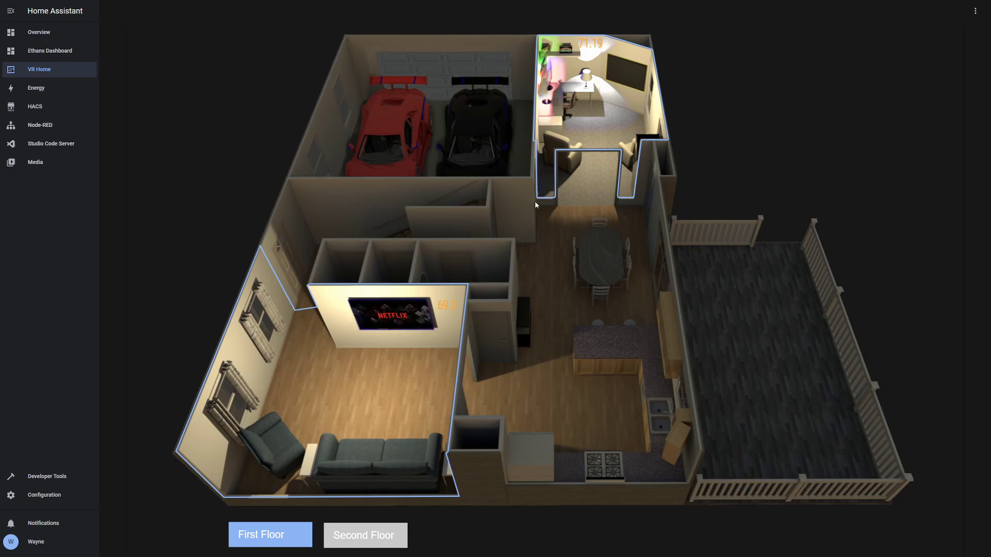
{"action": "mouse_move", "coordinate": [525, 201]}
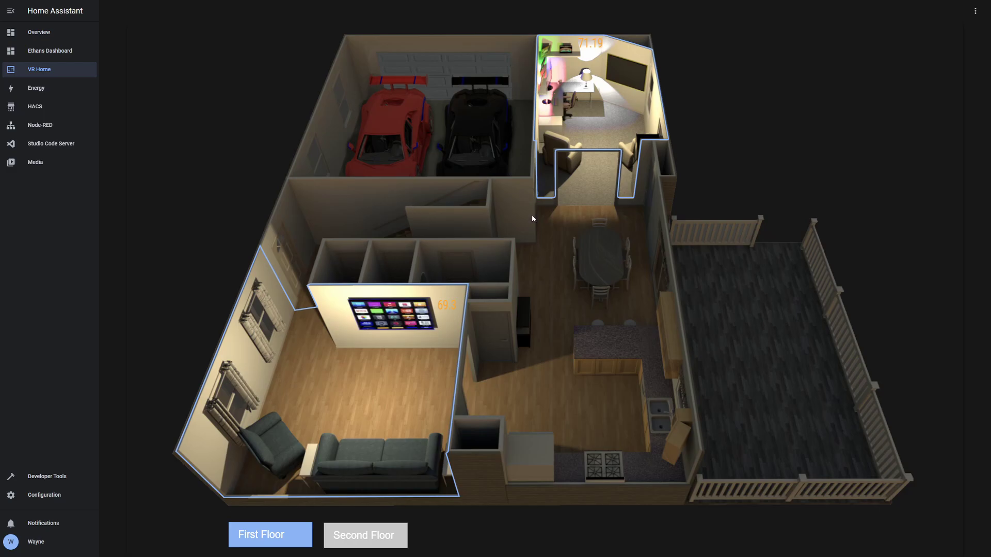
{"action": "mouse_move", "coordinate": [532, 252]}
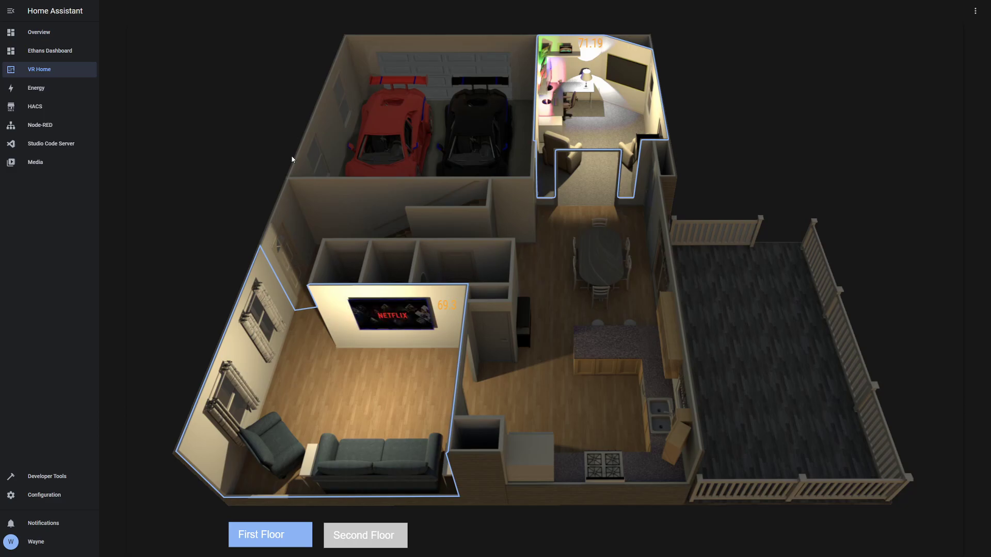
{"action": "mouse_move", "coordinate": [471, 88]}
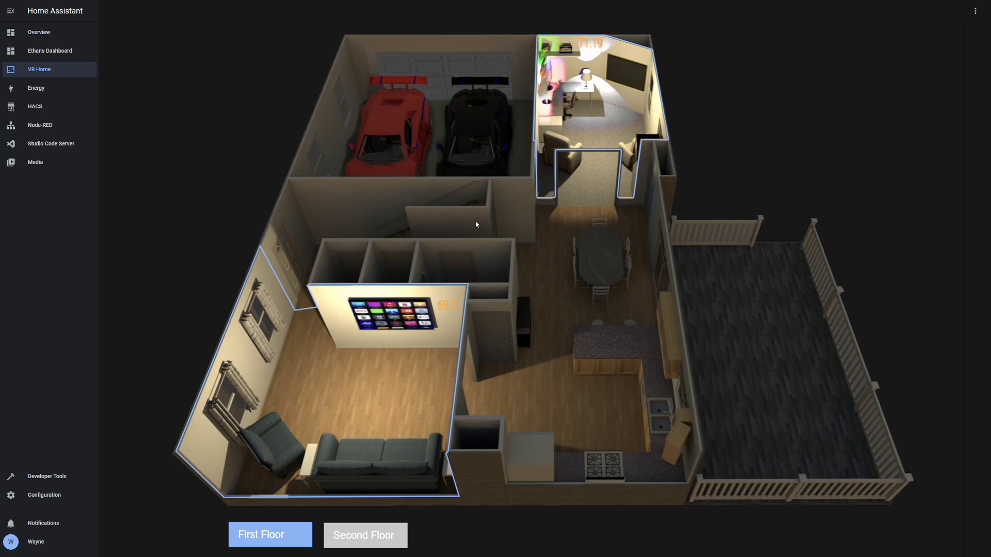
{"action": "mouse_move", "coordinate": [467, 211]}
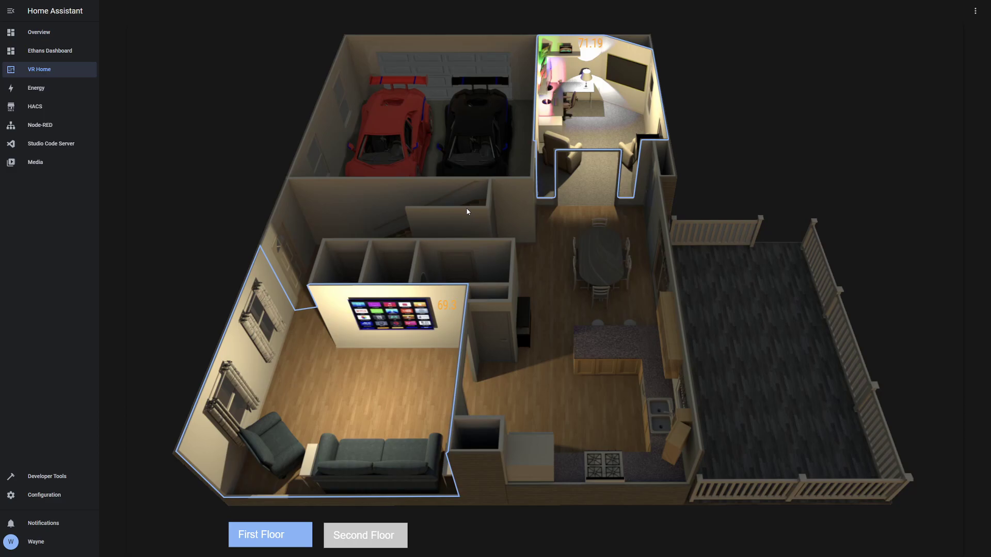